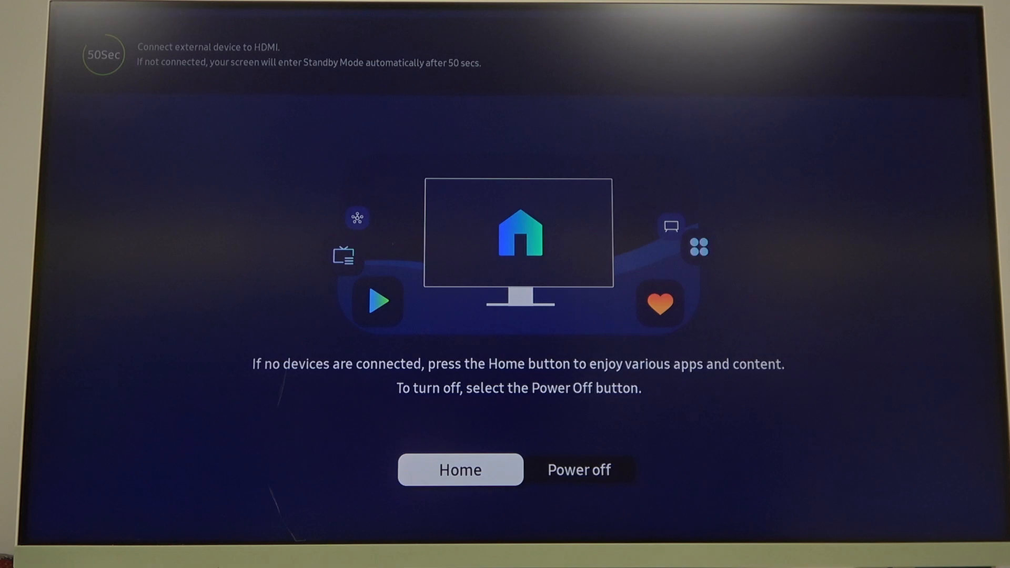
# Step: Go Home, then through quick Settings reach All Settings on the Picture category with Eye Care listed
pyautogui.click(460, 470)
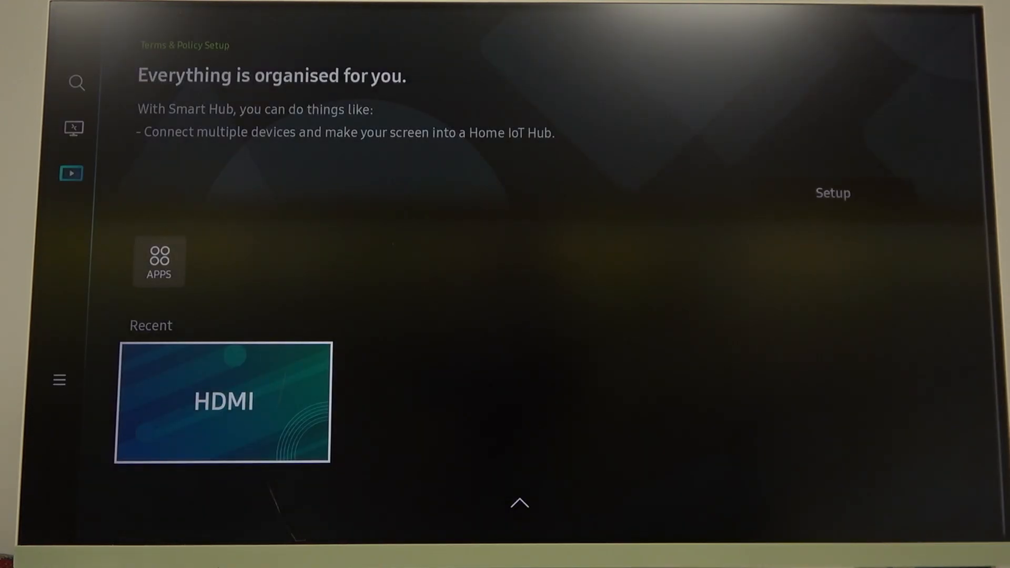
pyautogui.click(518, 505)
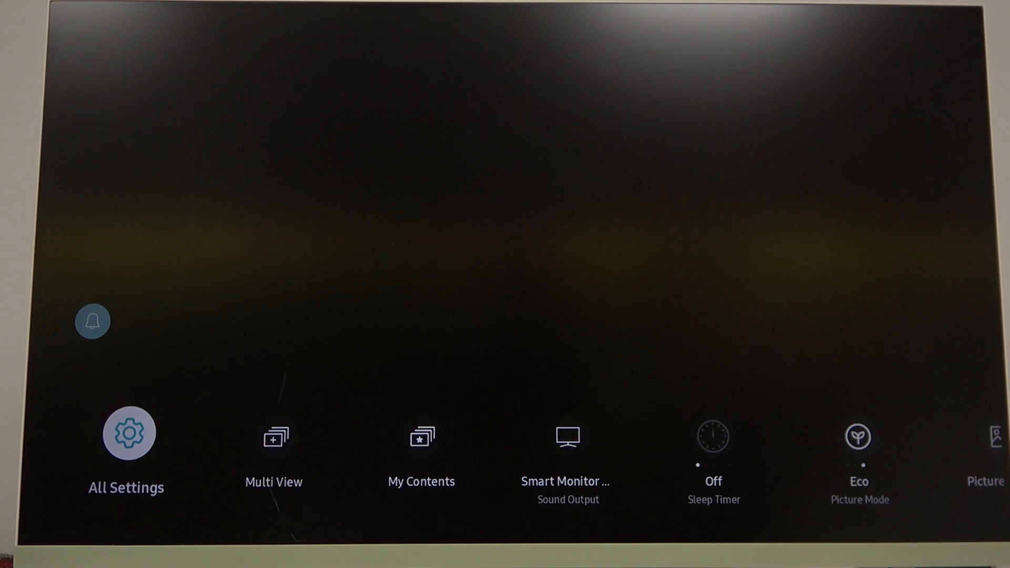
pyautogui.click(126, 433)
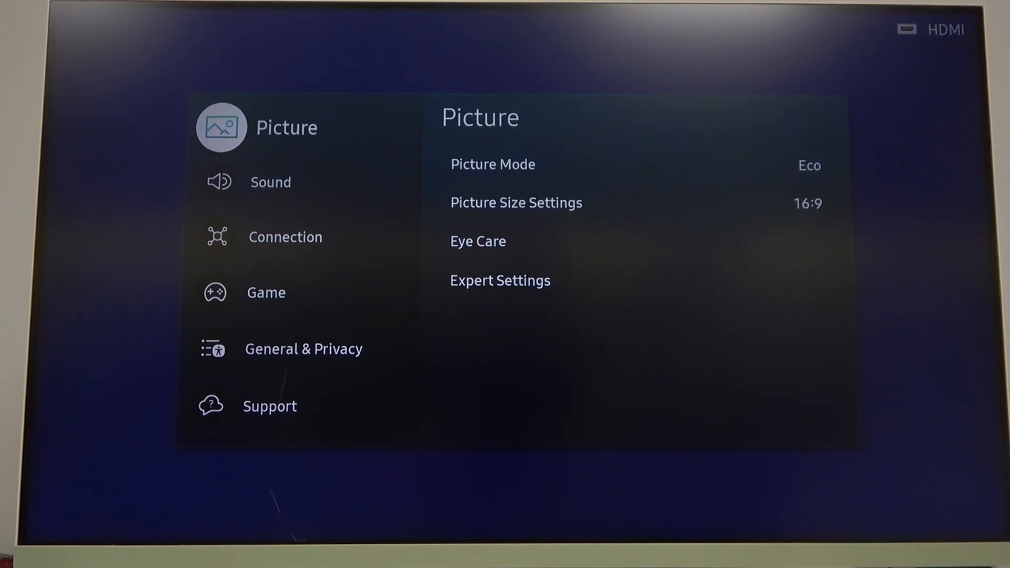